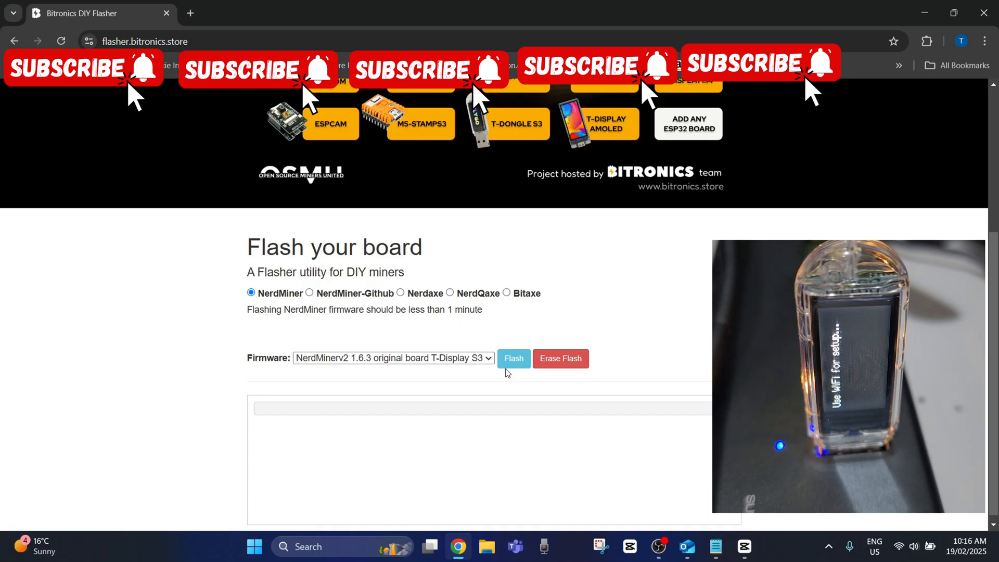
mouse_move(331, 153)
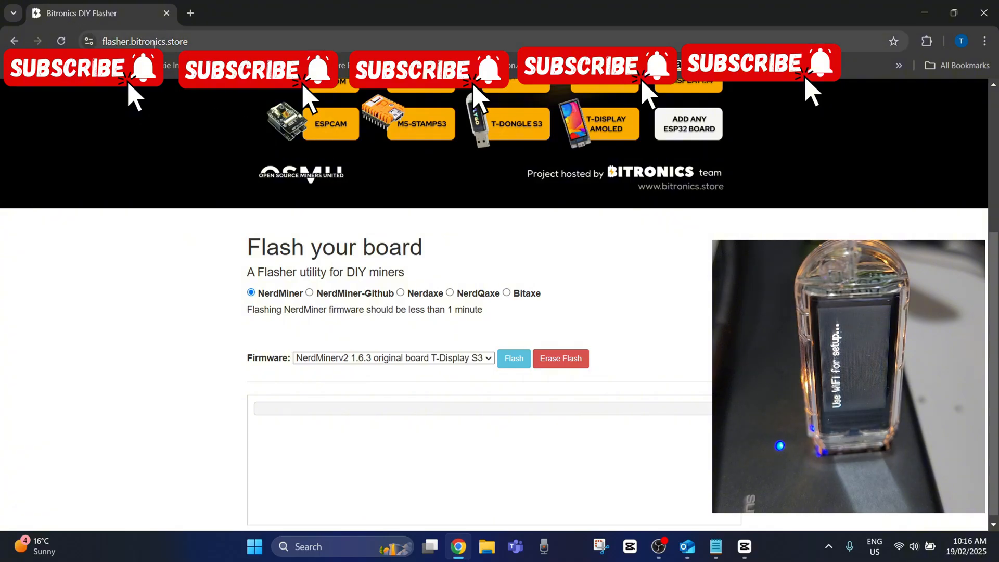
mouse_move(242, 190)
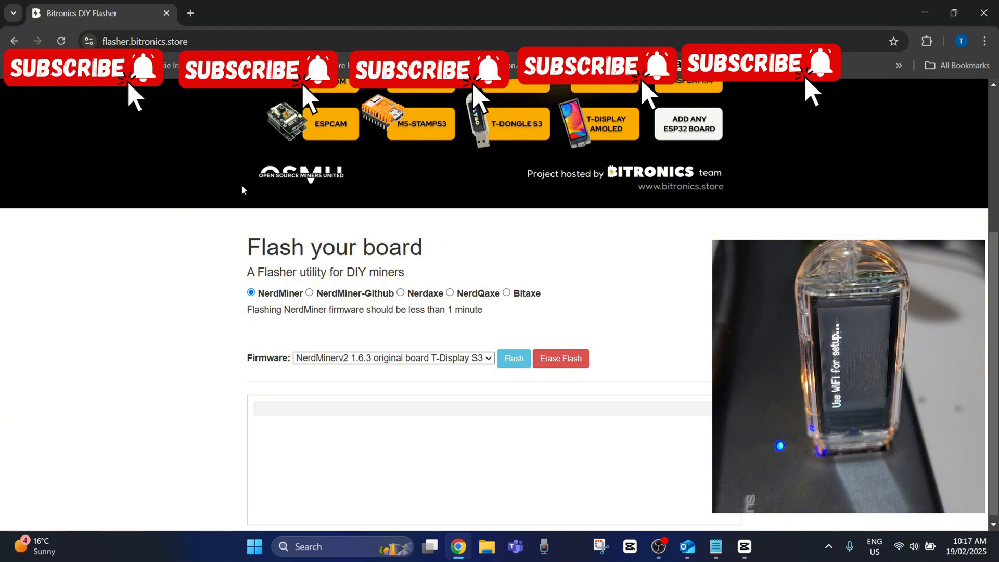
mouse_move(446, 467)
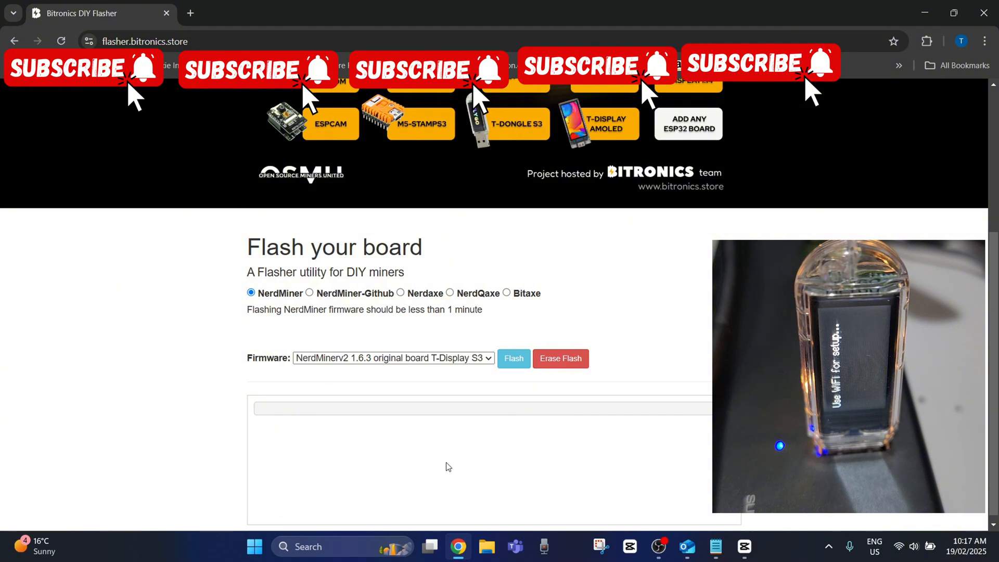
mouse_move(665, 432)
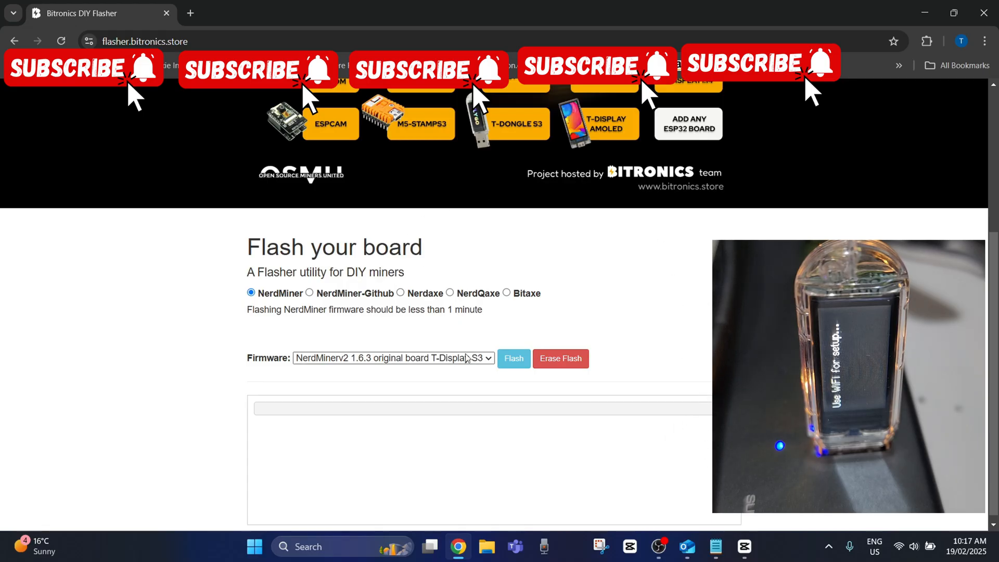
- Select 'NMV2 1.6.3 on LILYGO S3 Dongle' from the Firmware dropdown
click(392, 357)
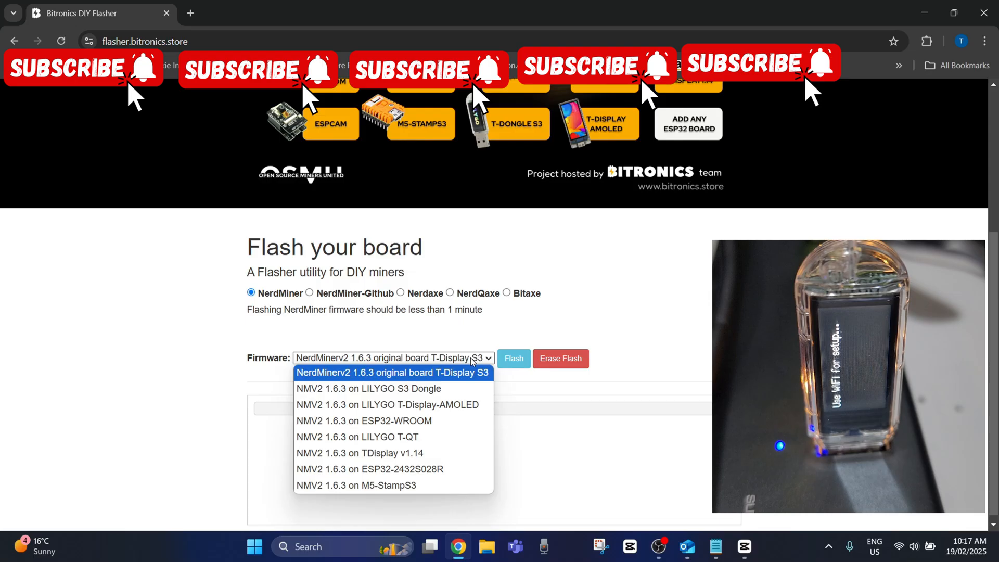
mouse_move(394, 485)
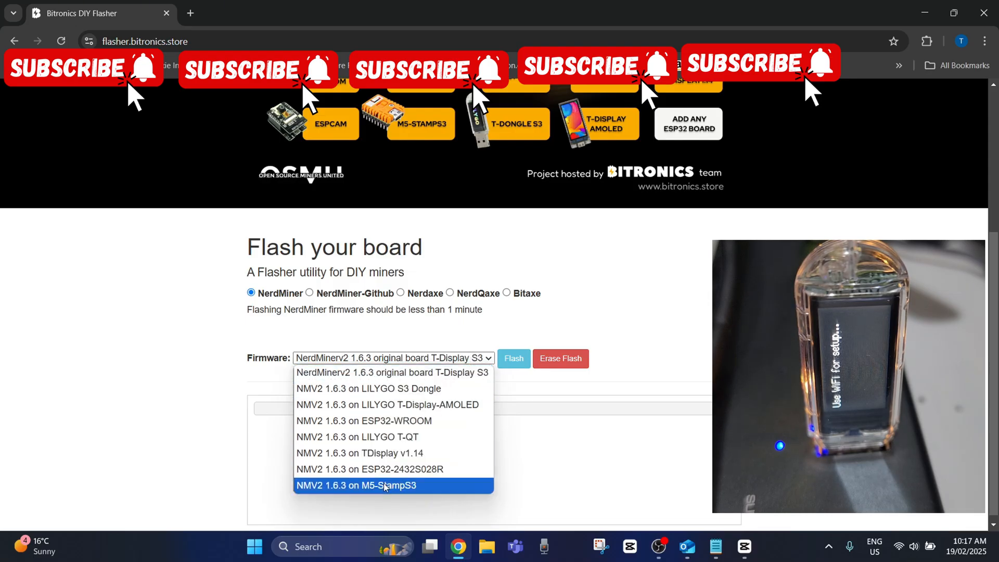
mouse_move(383, 436)
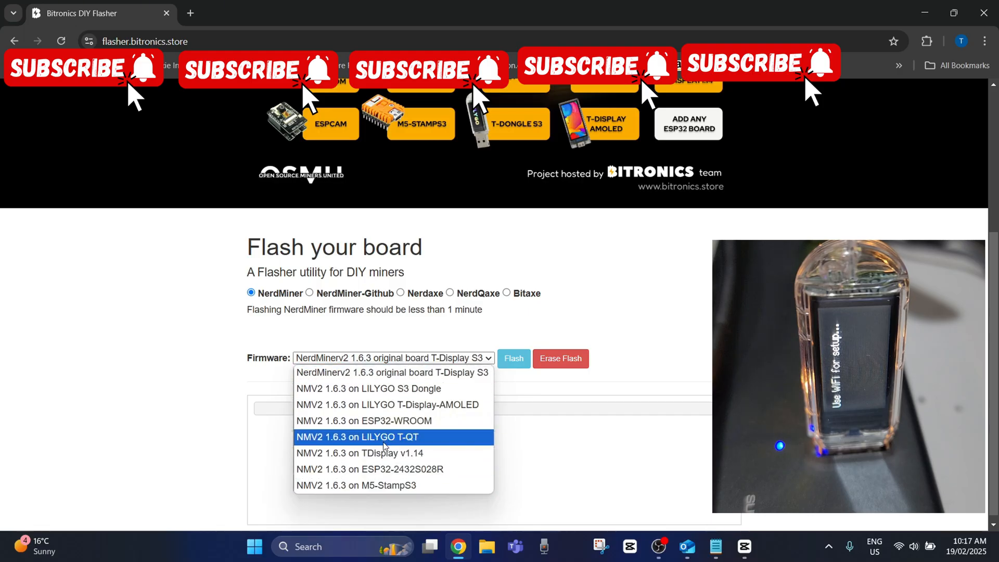
mouse_move(386, 448)
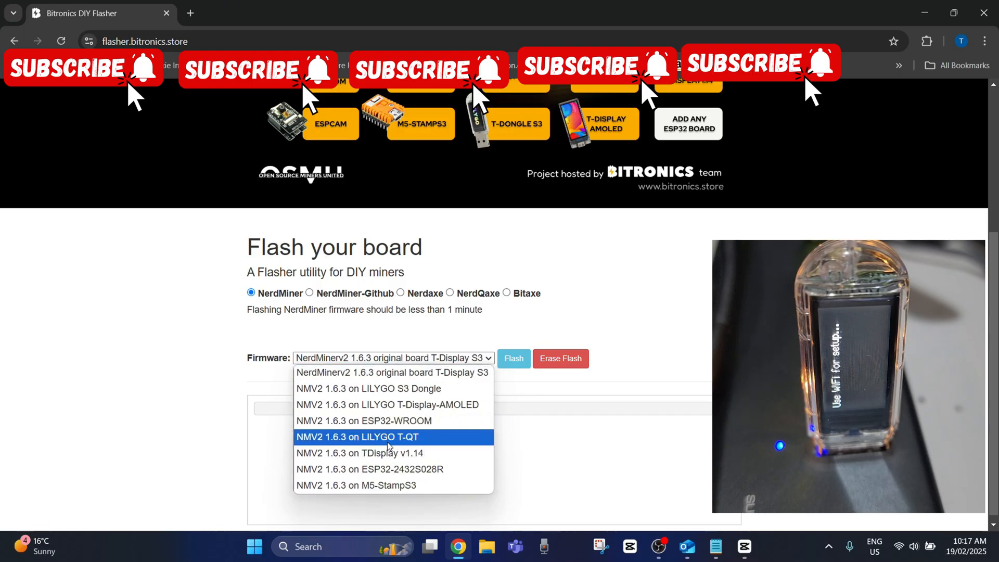
mouse_move(387, 405)
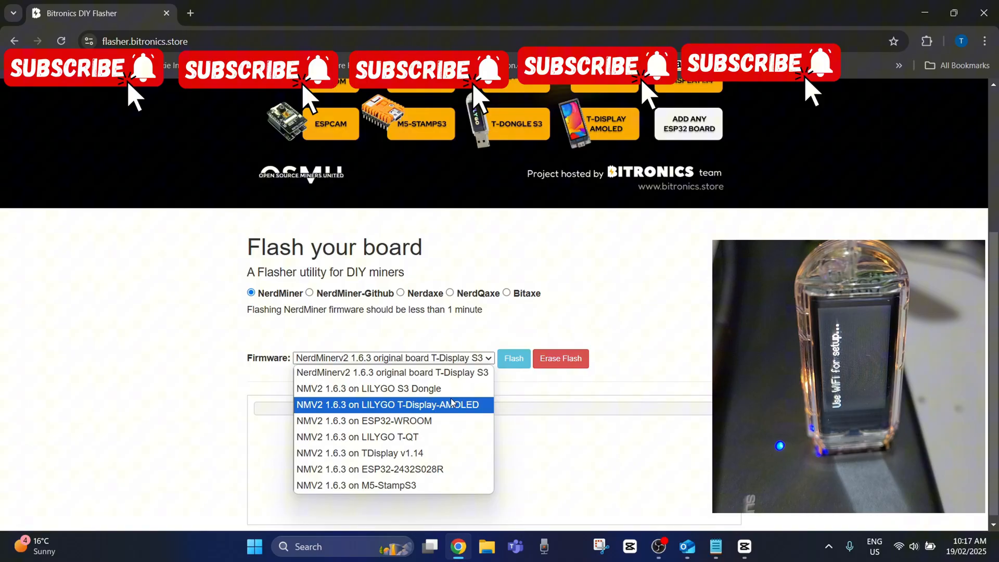
click(367, 388)
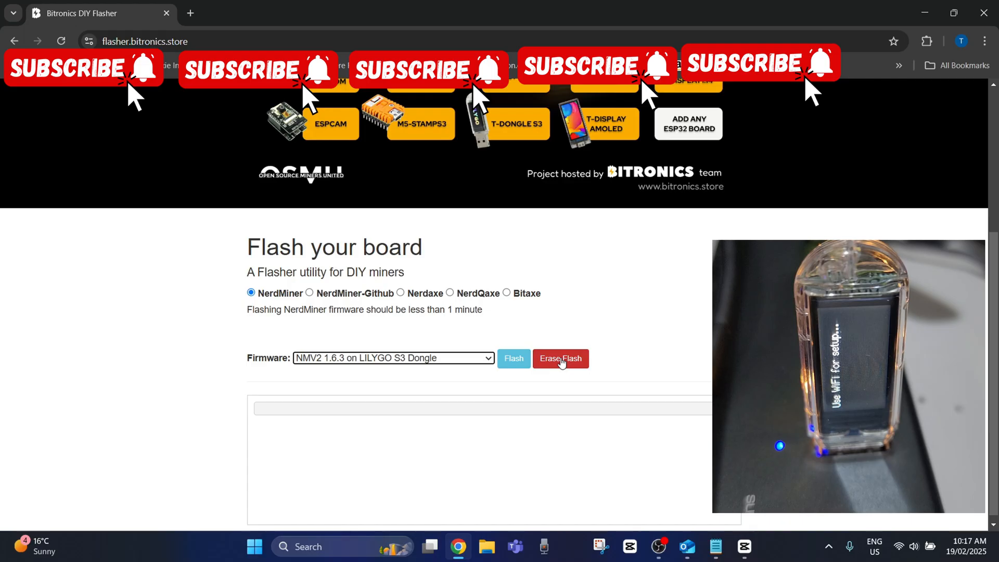
- Start Erase Flash and connect to the USB JTAG serial debug unit on COM8
click(559, 358)
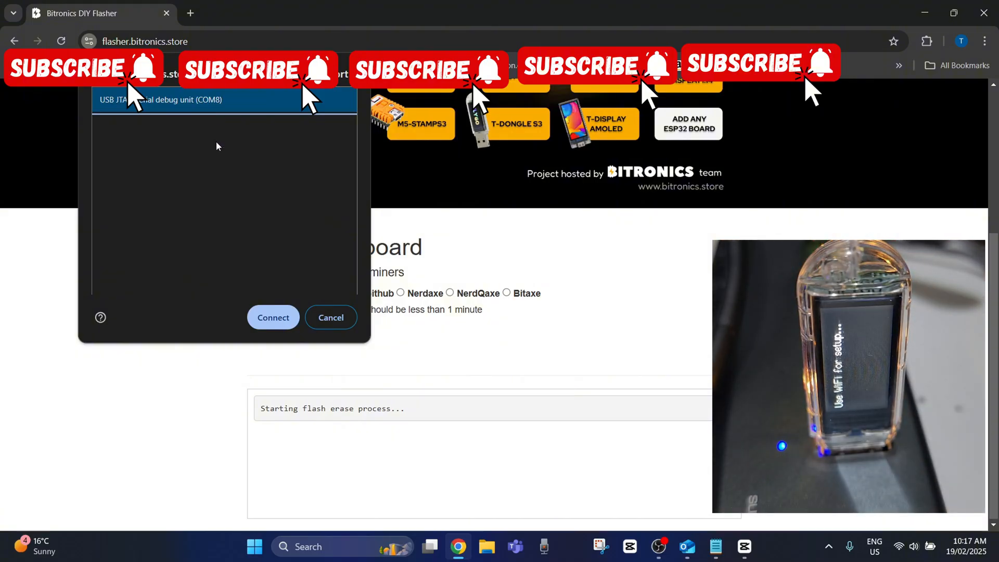
mouse_move(239, 264)
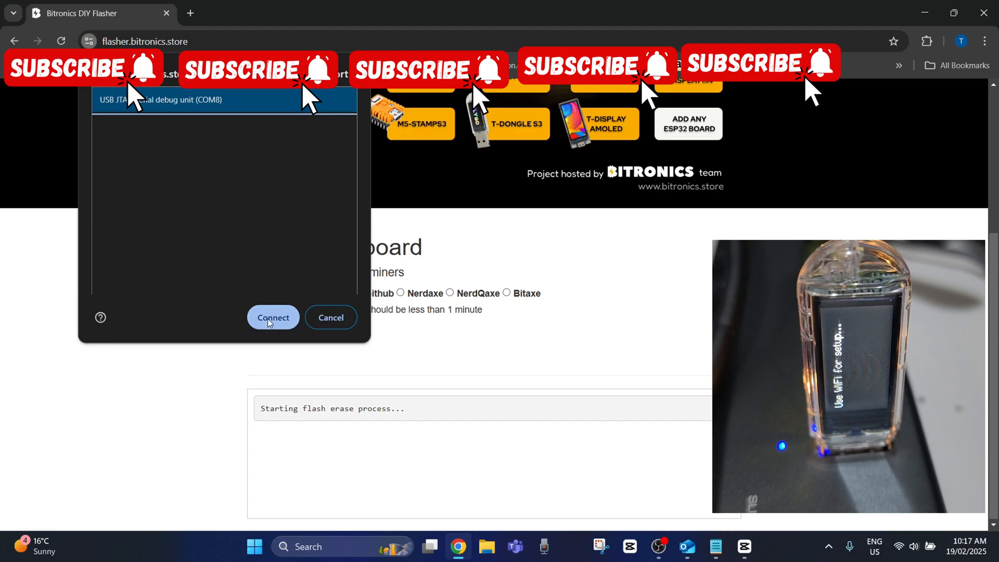
click(272, 317)
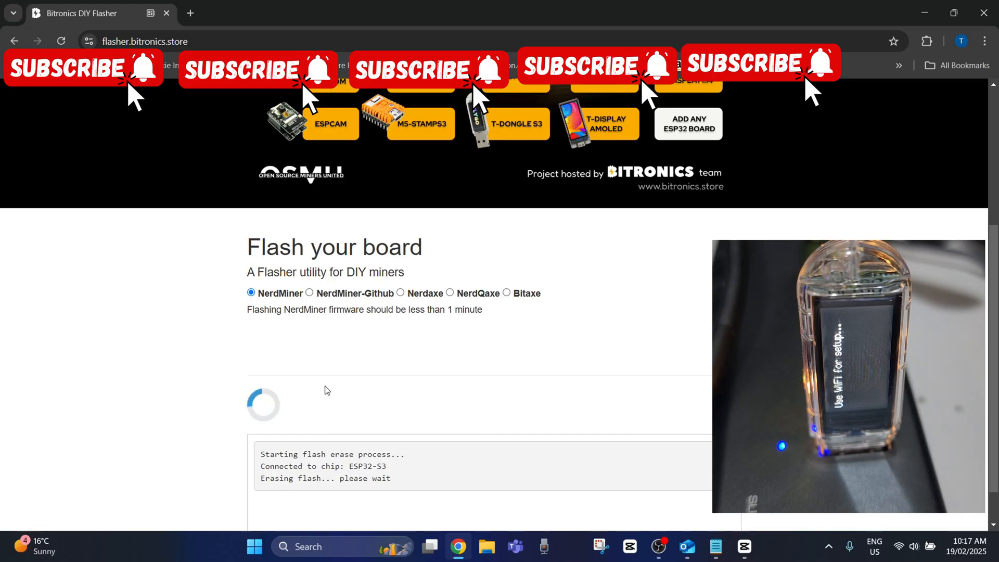
- Scroll the log and wait for 'Successfully erased flash memory' to appear
scroll(down, 3)
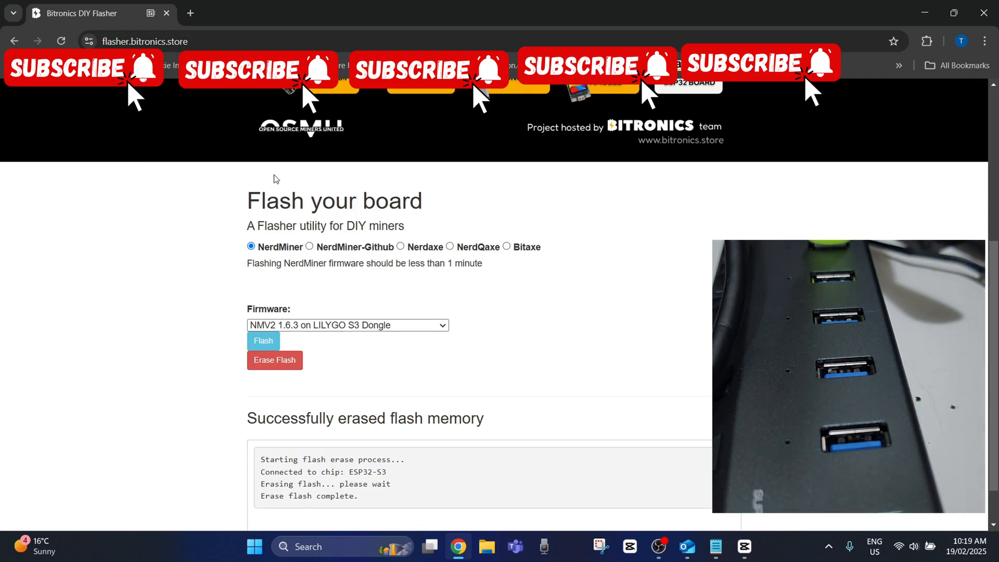
- Keep the LILYGO S3 Dongle firmware selected and attempt a flash, which fails with a TypeError
click(347, 324)
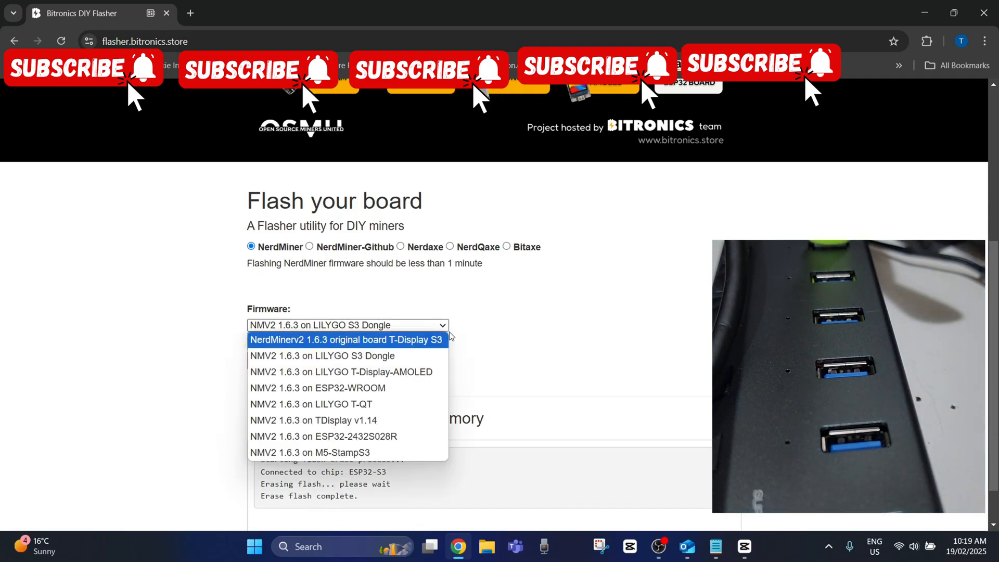
click(321, 355)
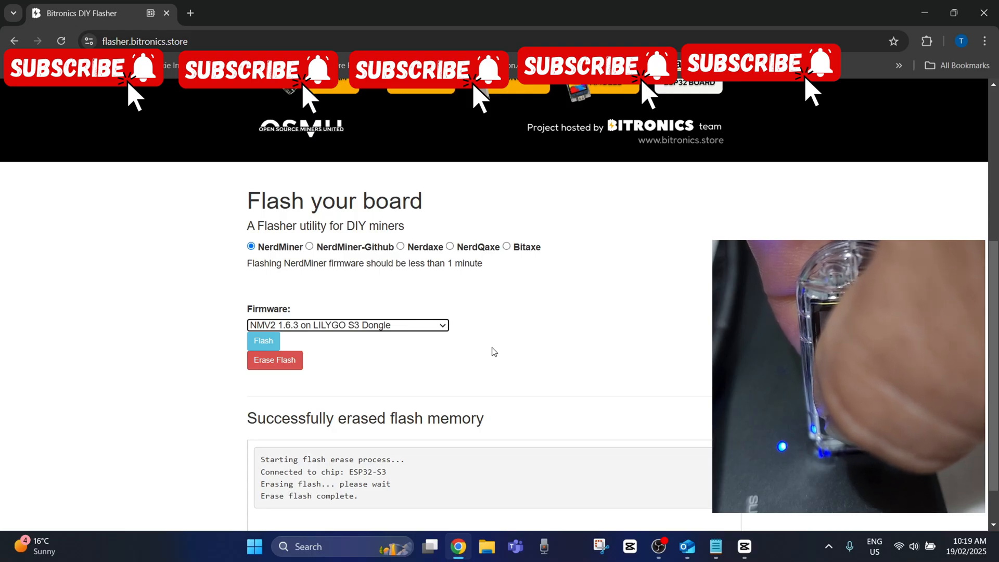
mouse_move(289, 313)
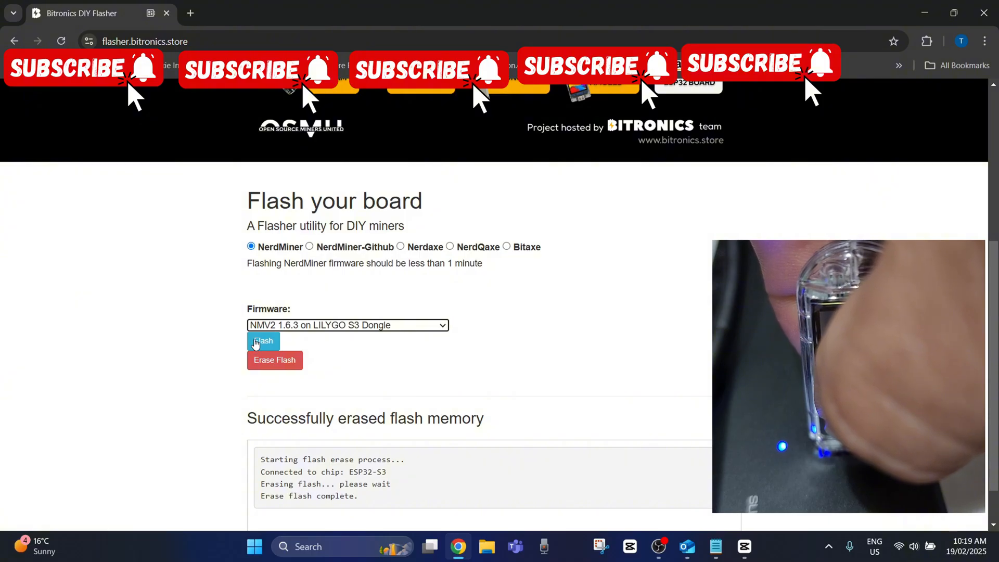
click(262, 341)
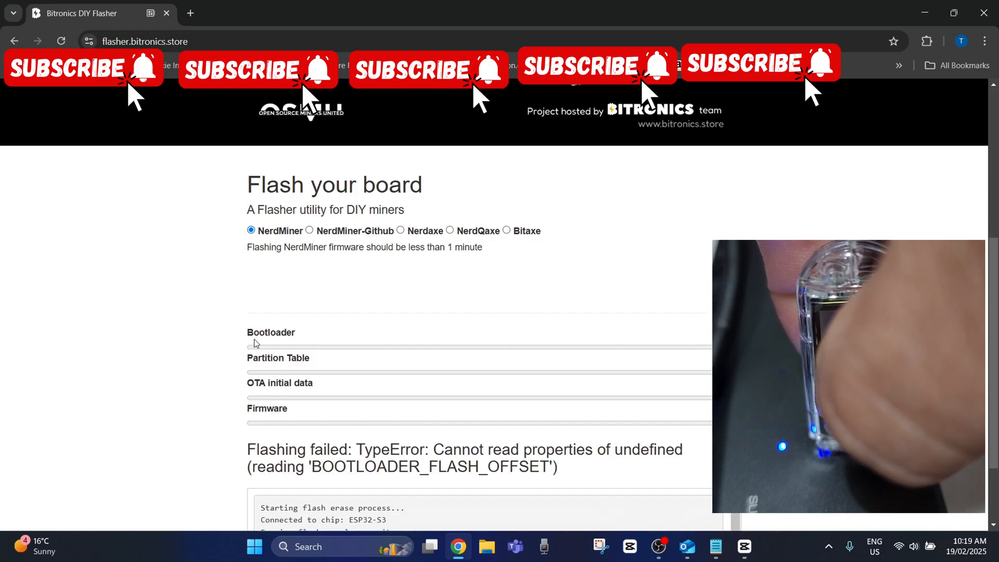
scroll(down, 3)
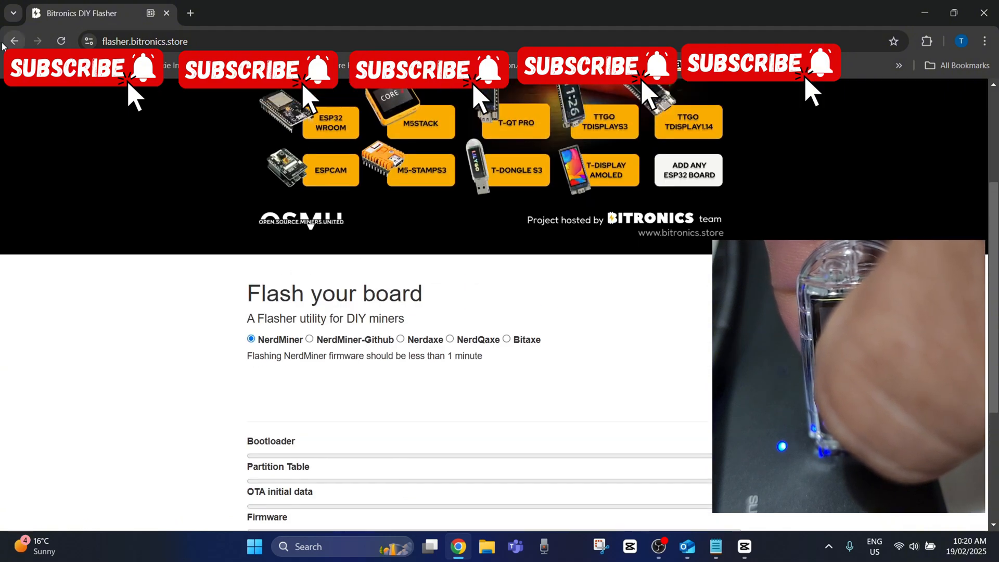
- Reload the flasher page and reselect the NMV2 1.6.3 LILYGO S3 Dongle firmware
click(62, 41)
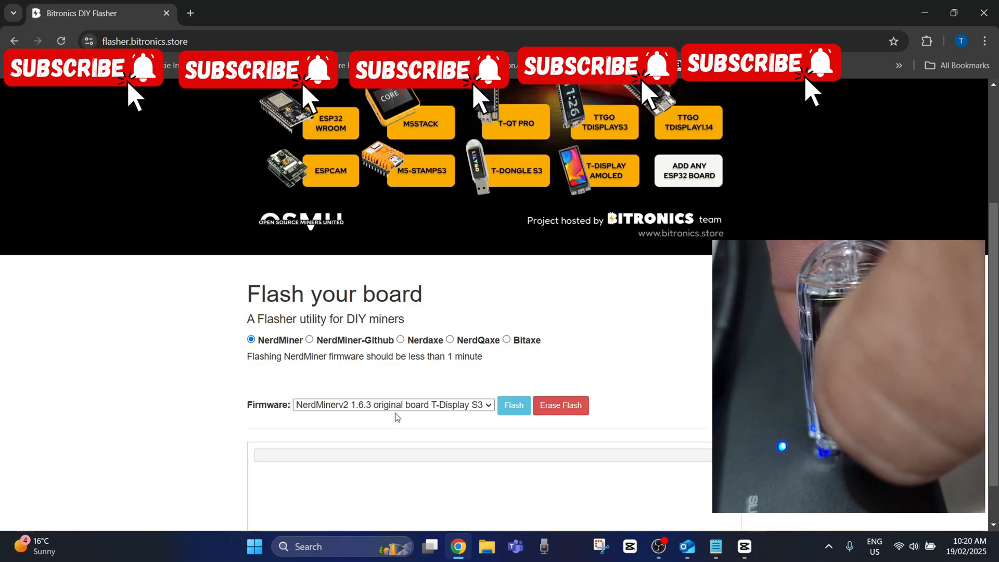
click(393, 405)
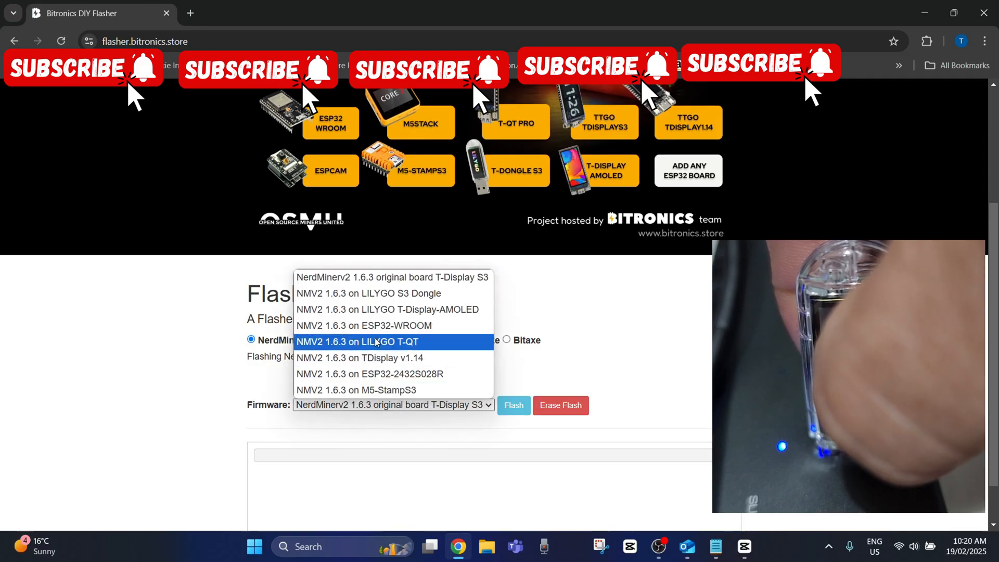
click(368, 293)
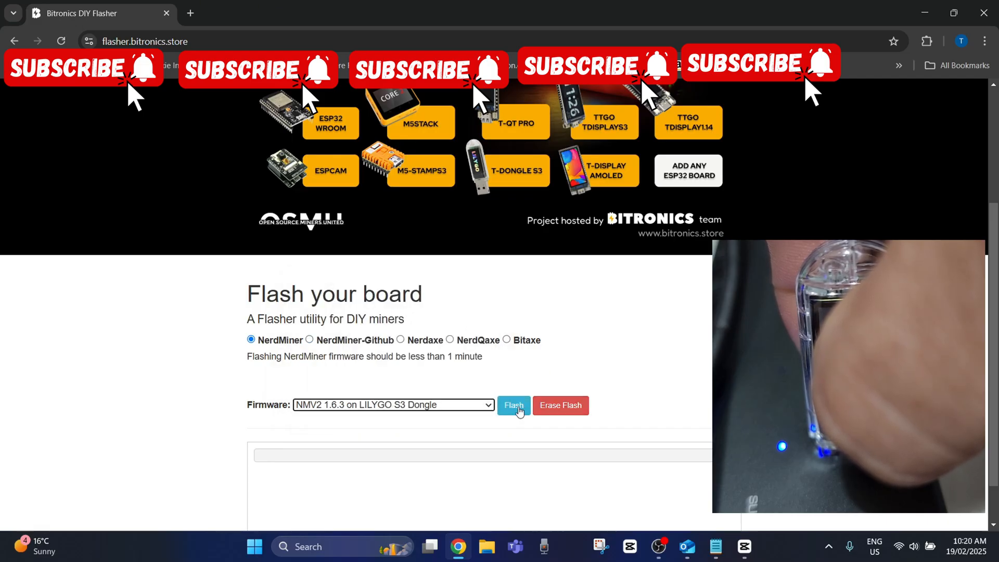
- Flash the firmware over COM8, writing bootloader, partition table and OTA data
click(514, 405)
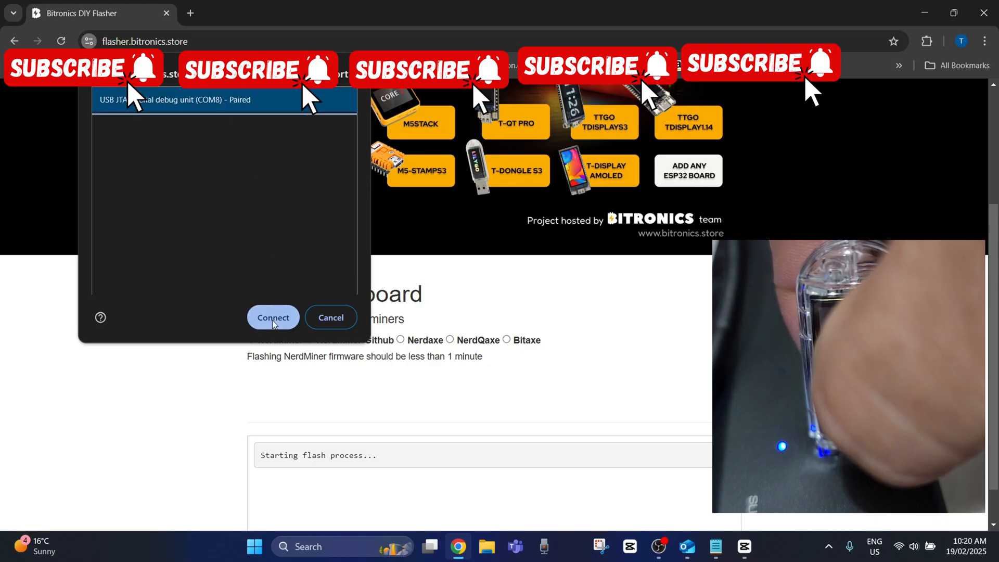
click(272, 317)
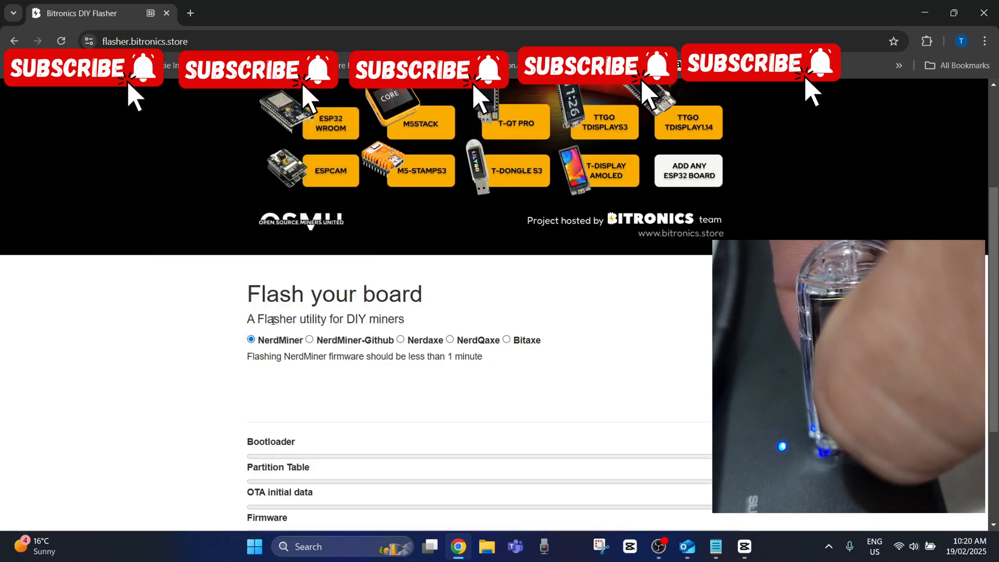
scroll(down, 3)
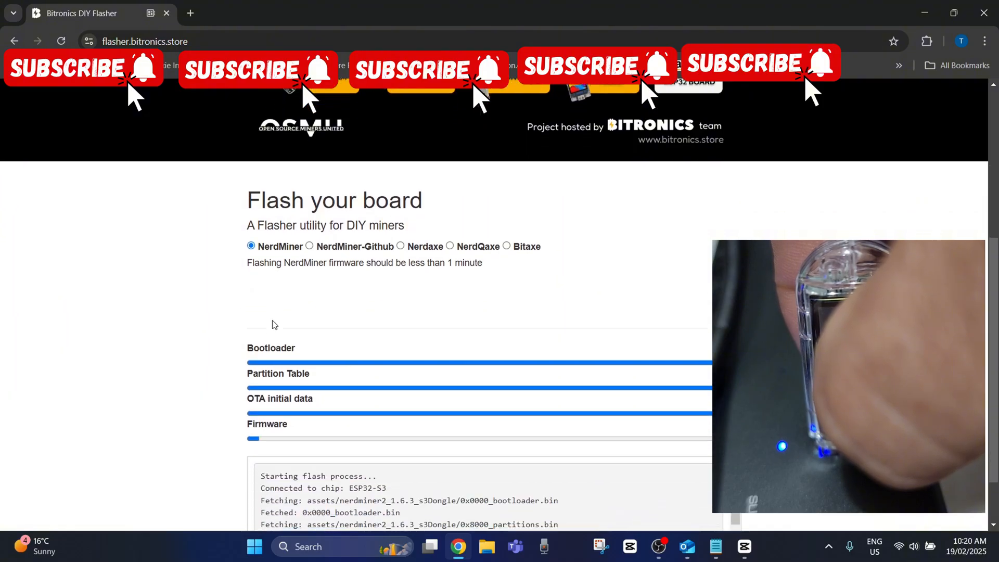